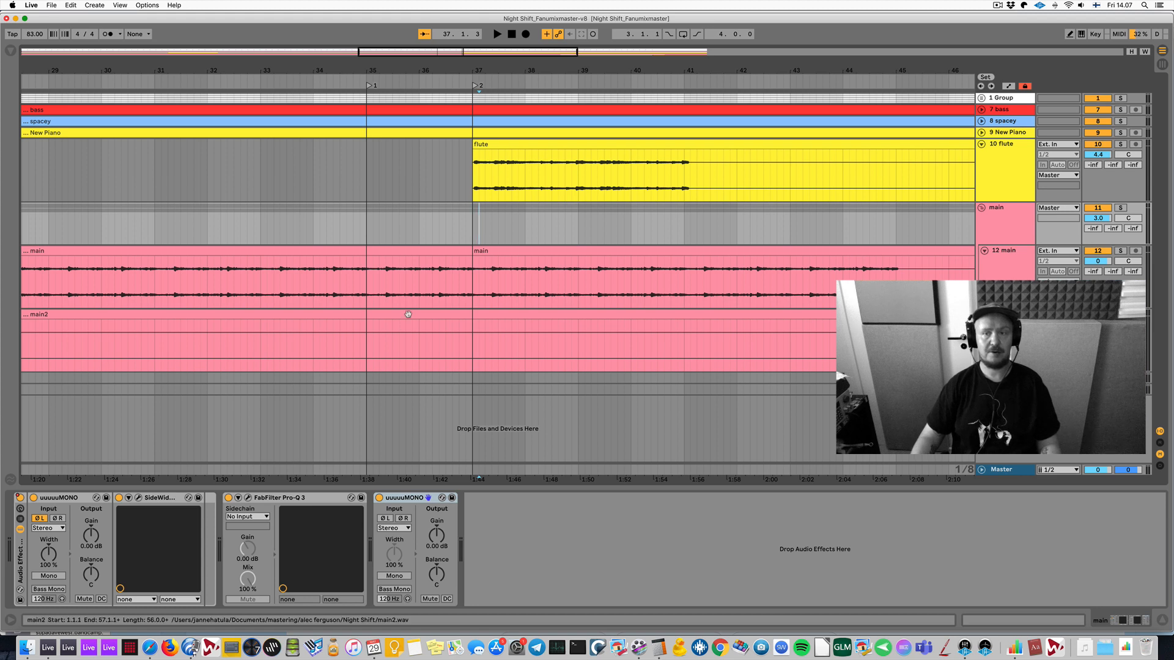
- Select the main clip on track 12 to show its mono utility, MSED and FabFilter chain
{"action": "left_click", "coordinate": [365, 85]}
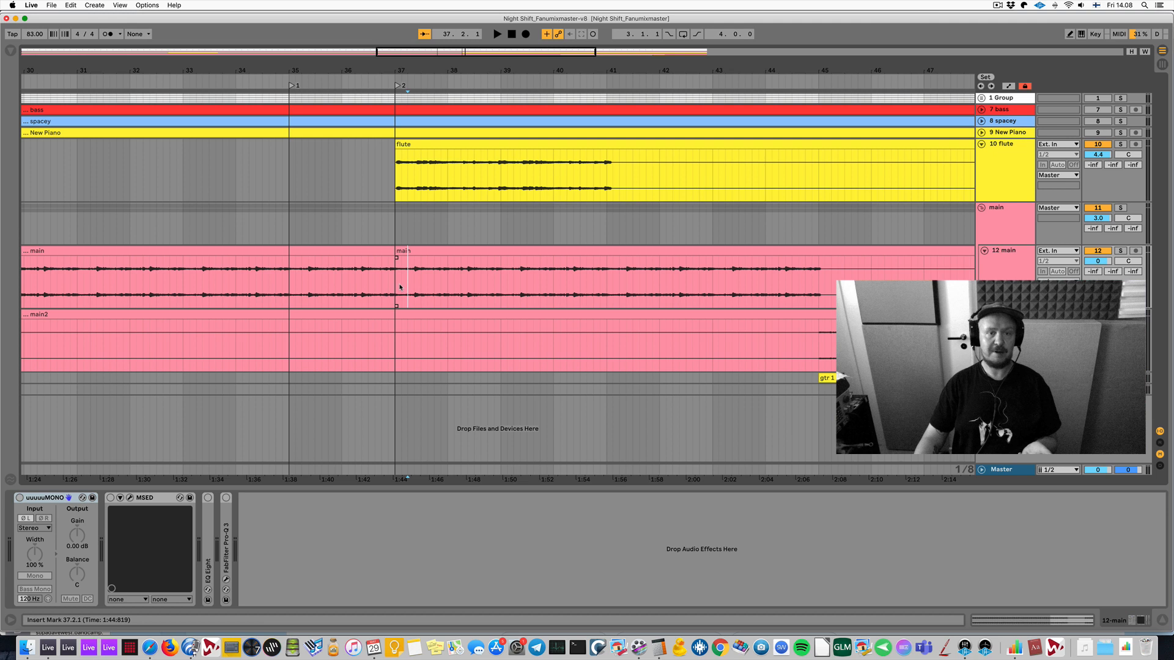
{"action": "left_click_drag", "start_coordinate": [396, 283], "coordinate": [595, 282]}
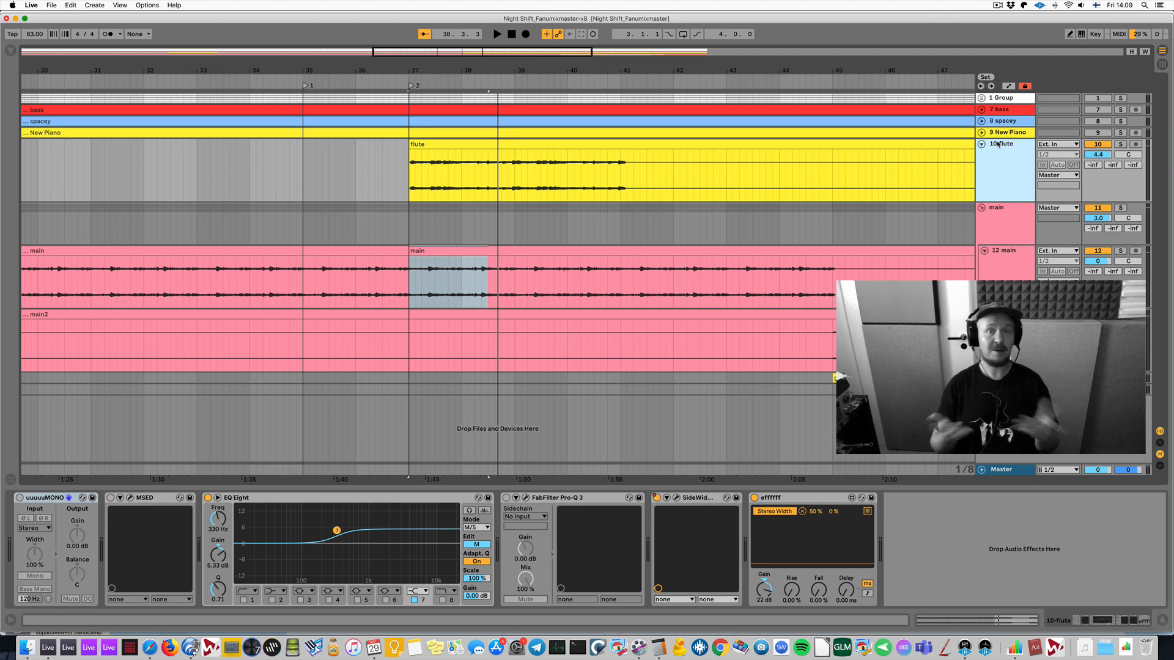
{"action": "mouse_move", "coordinate": [1011, 200]}
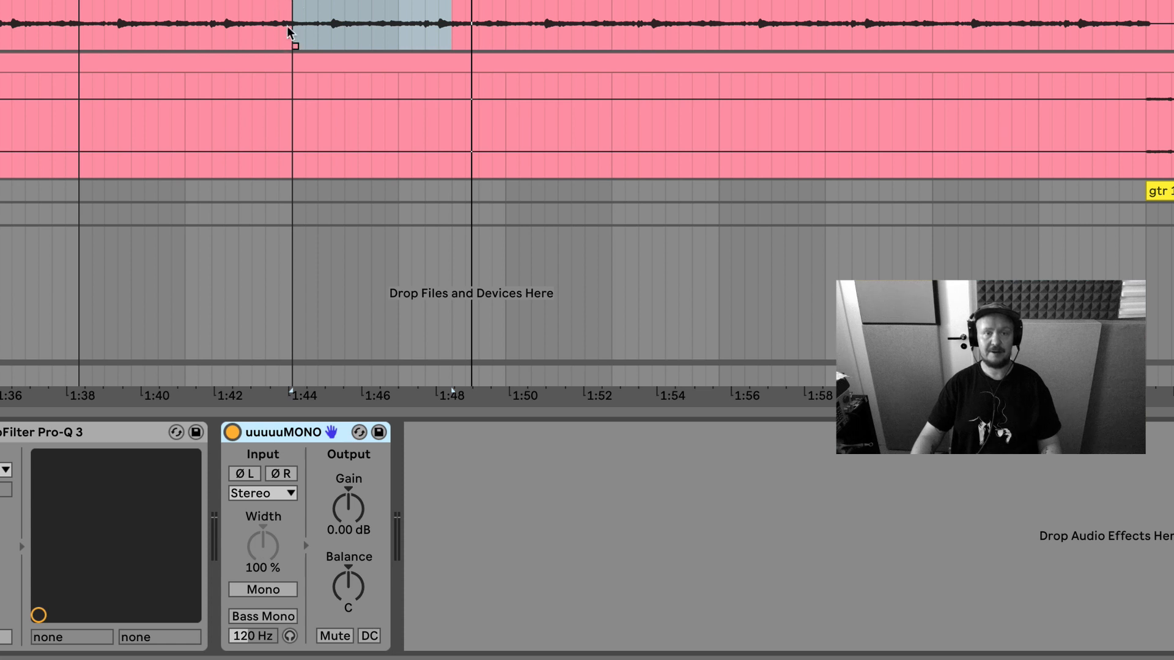
{"action": "left_click_drag", "start_coordinate": [262, 543], "coordinate": [263, 565]}
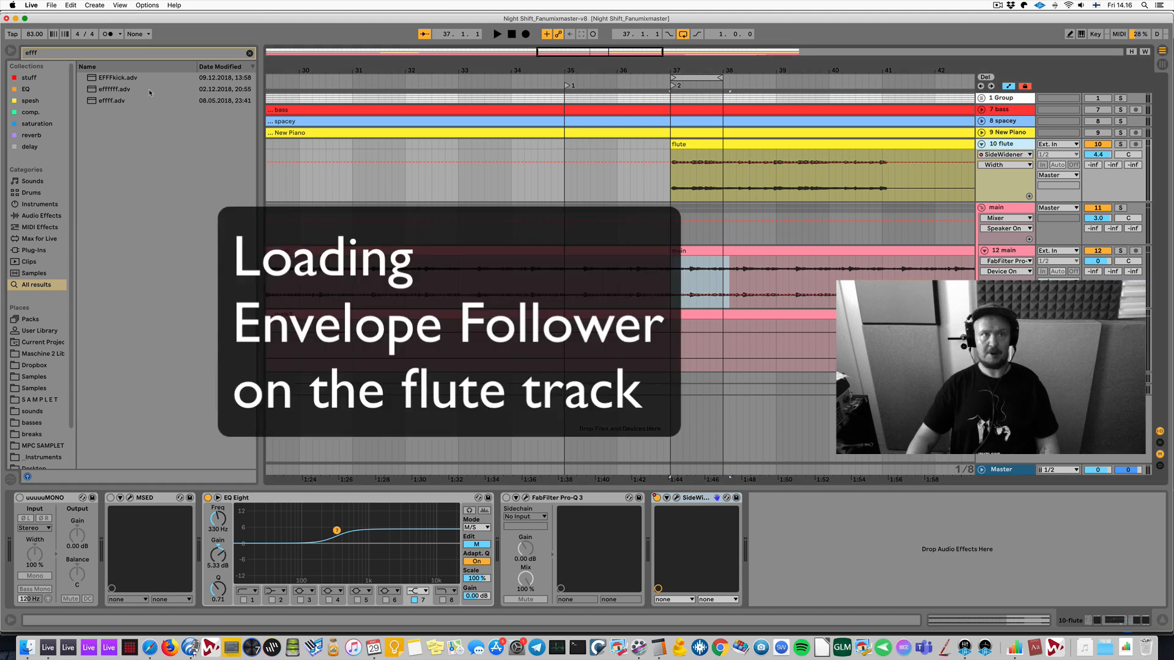
- Select the main track to show its Utility, SideWidener and FabFilter chain
{"action": "left_click", "coordinate": [113, 88]}
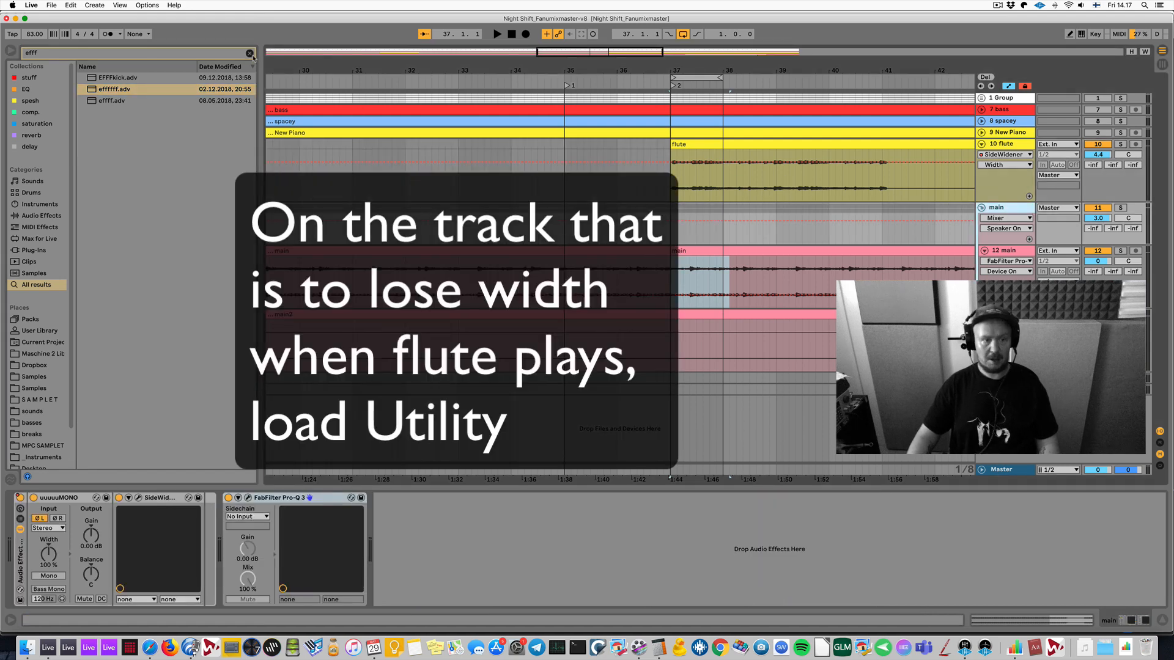
{"action": "type", "text": "uuu"}
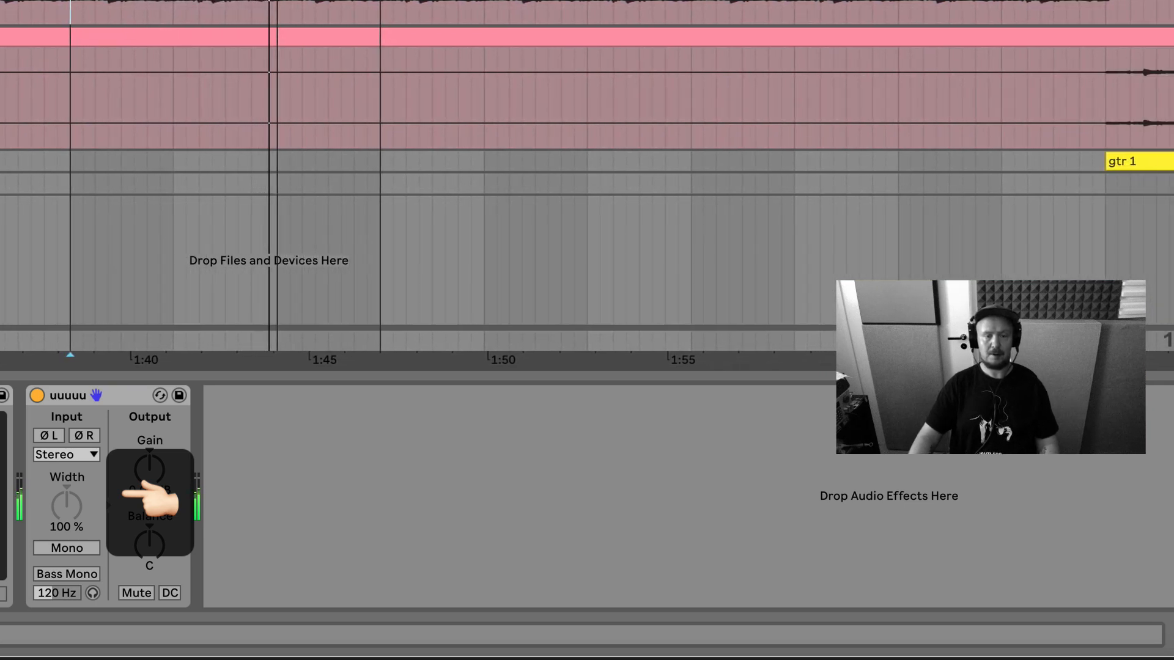
- Drop the uuuuu Utility preset at the end of the main track's device chain
{"action": "left_click_drag", "start_coordinate": [66, 505], "coordinate": [66, 516]}
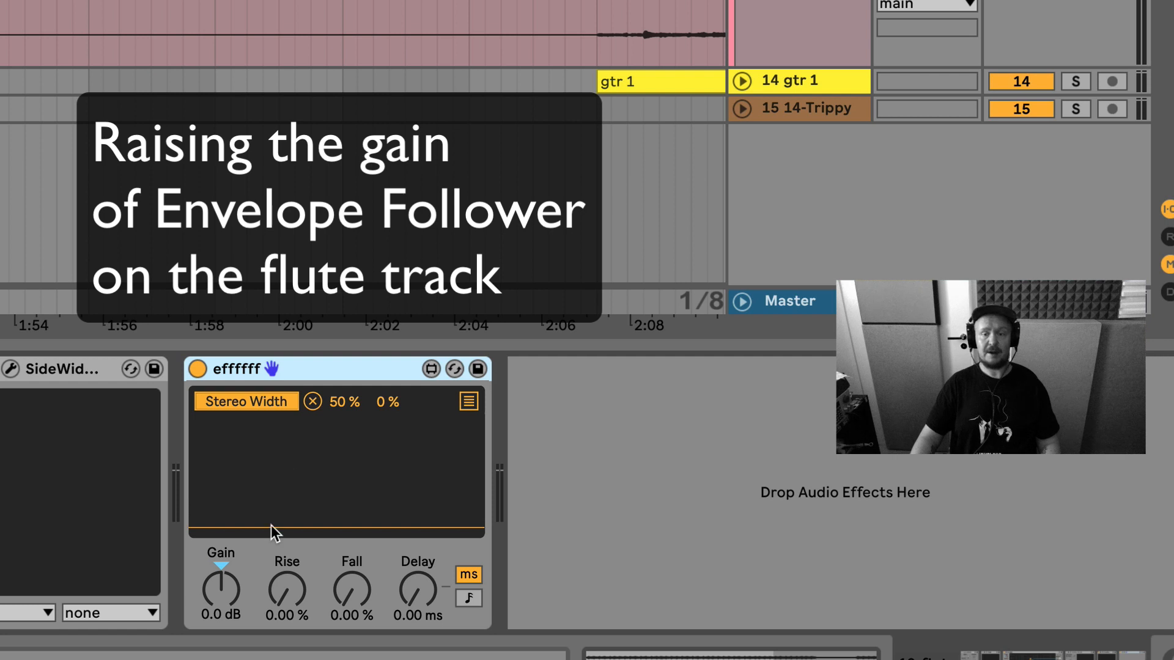
- Raise the effffff Envelope Follower gain to about 21 dB
{"action": "left_click_drag", "start_coordinate": [220, 592], "coordinate": [225, 575]}
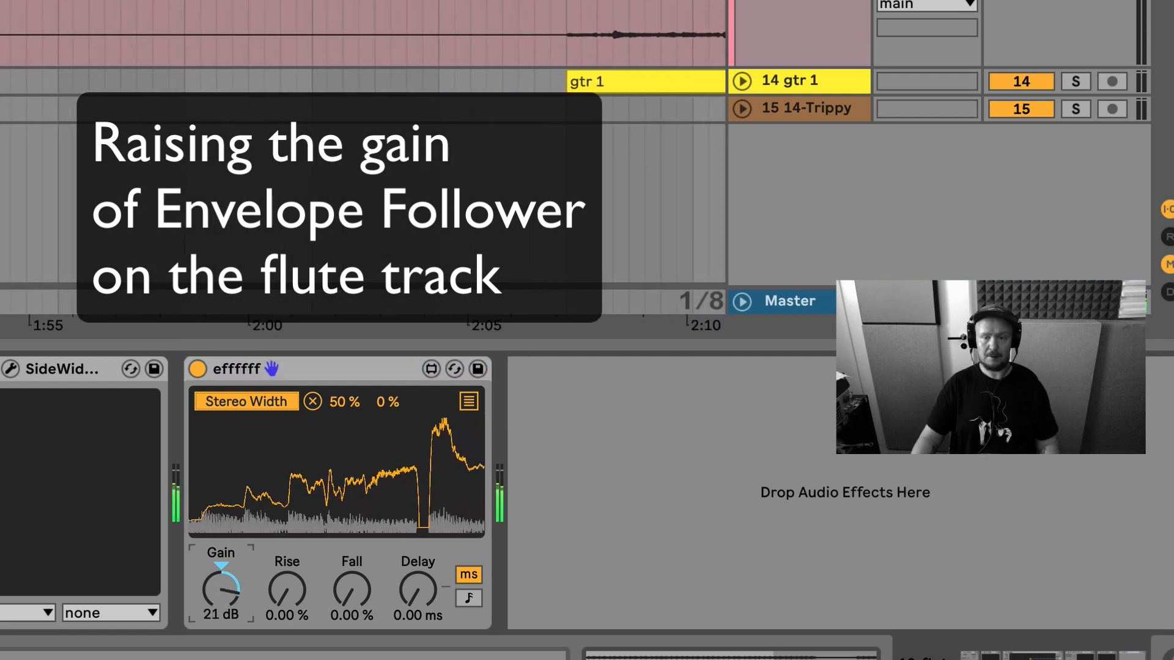
{"action": "left_click_drag", "start_coordinate": [219, 589], "coordinate": [218, 575]}
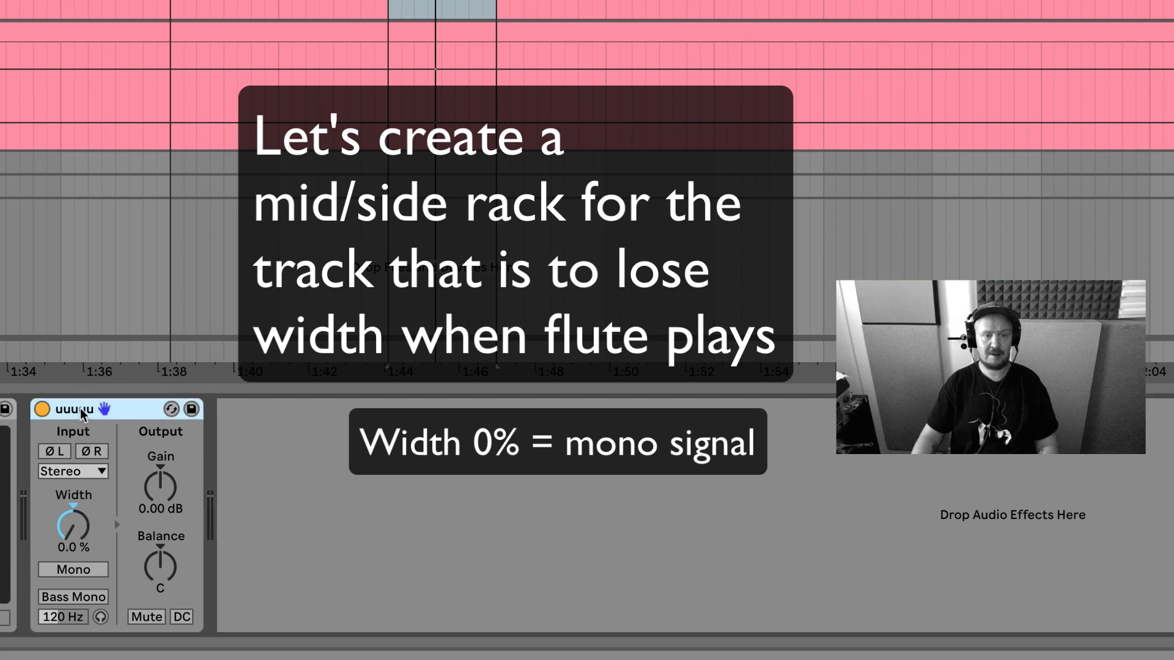
- Bring up the Utility title-bar menu to group it into an Audio Effect Rack
{"action": "right_click", "coordinate": [79, 408]}
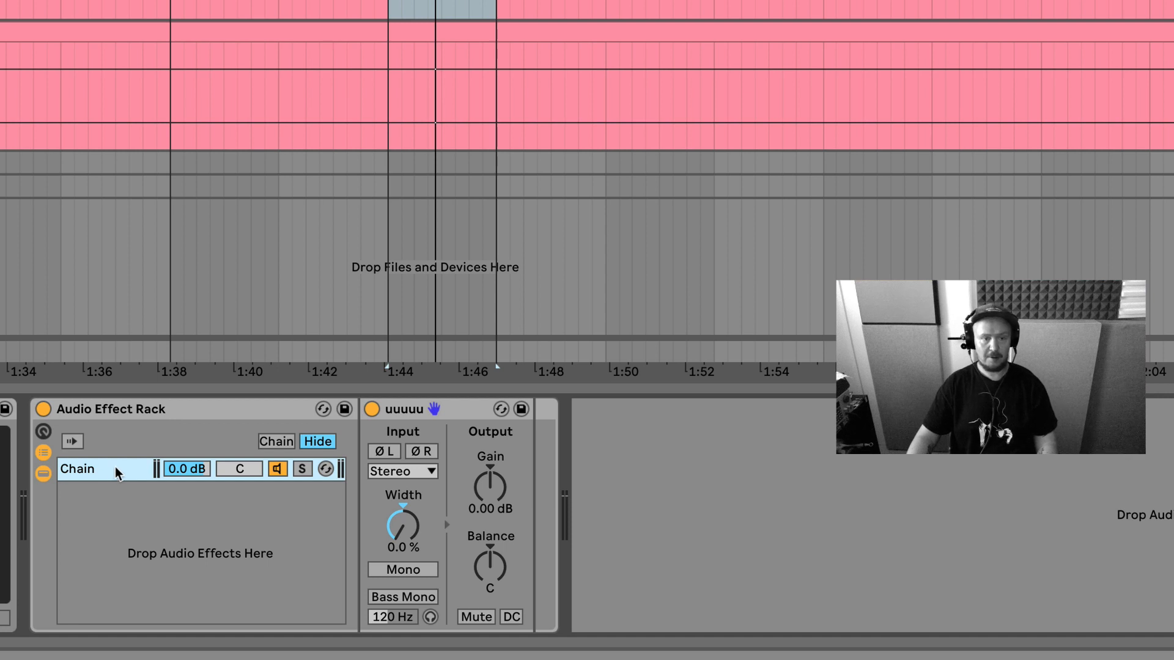
- Name the chain 'mono', duplicate it, and raise the Utility width to 400%
{"action": "type", "text": "mono"}
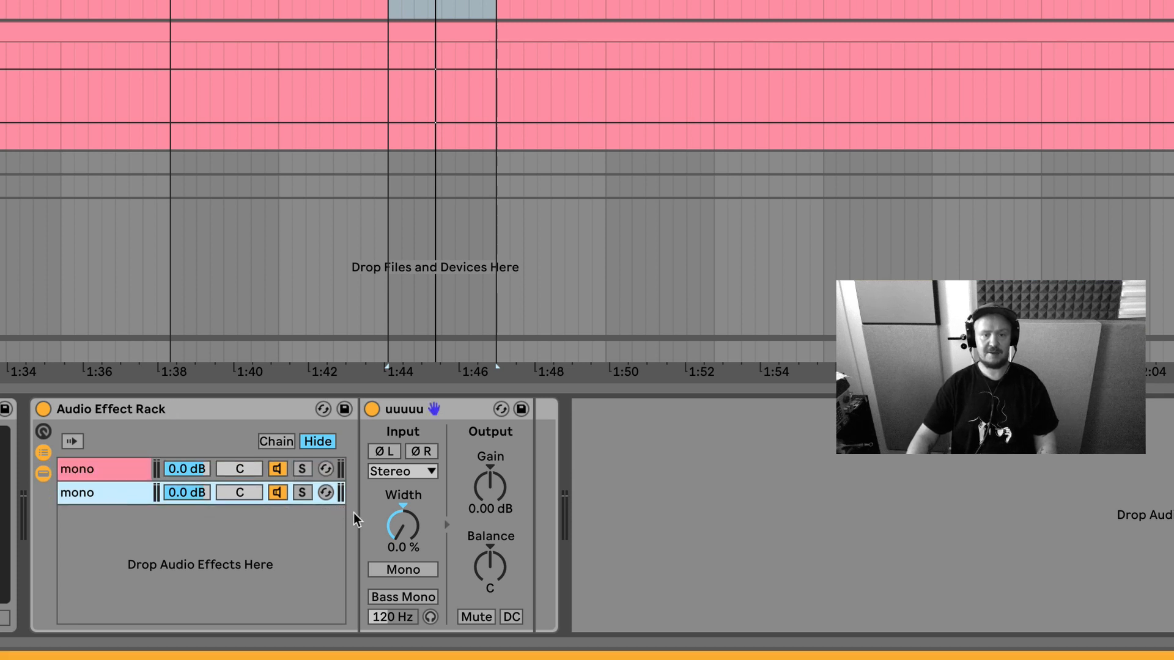
{"action": "left_click_drag", "start_coordinate": [402, 524], "coordinate": [403, 464]}
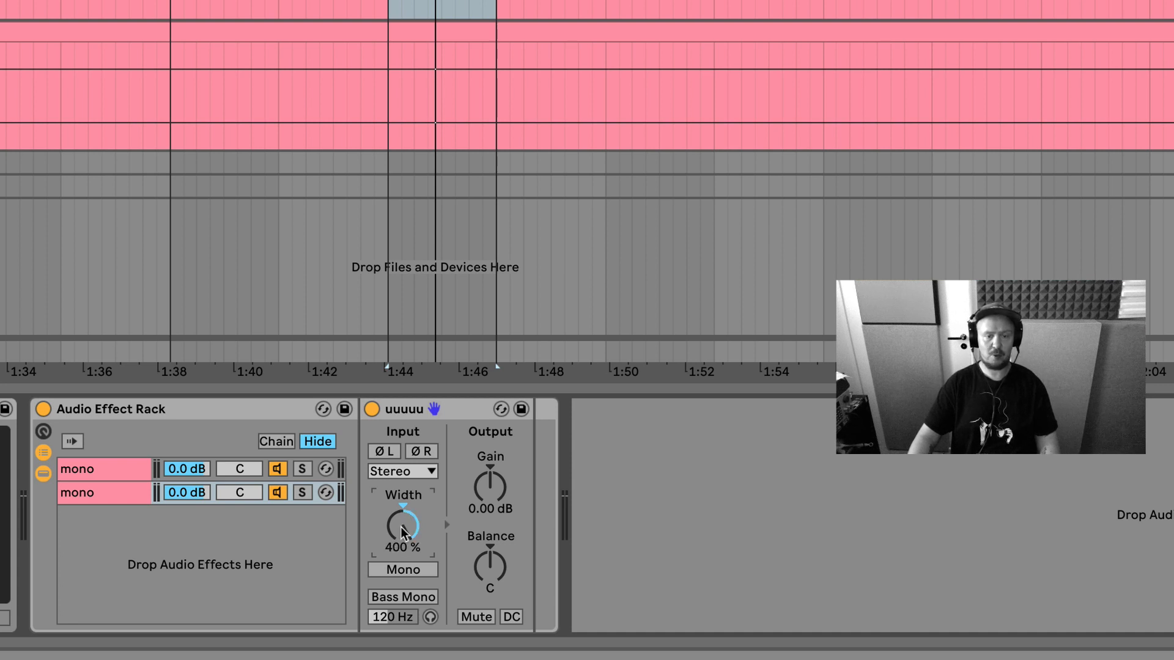
- Switch the second chain's Utility to Mid/Side mode at 100S, side signal only
{"action": "right_click", "coordinate": [402, 524]}
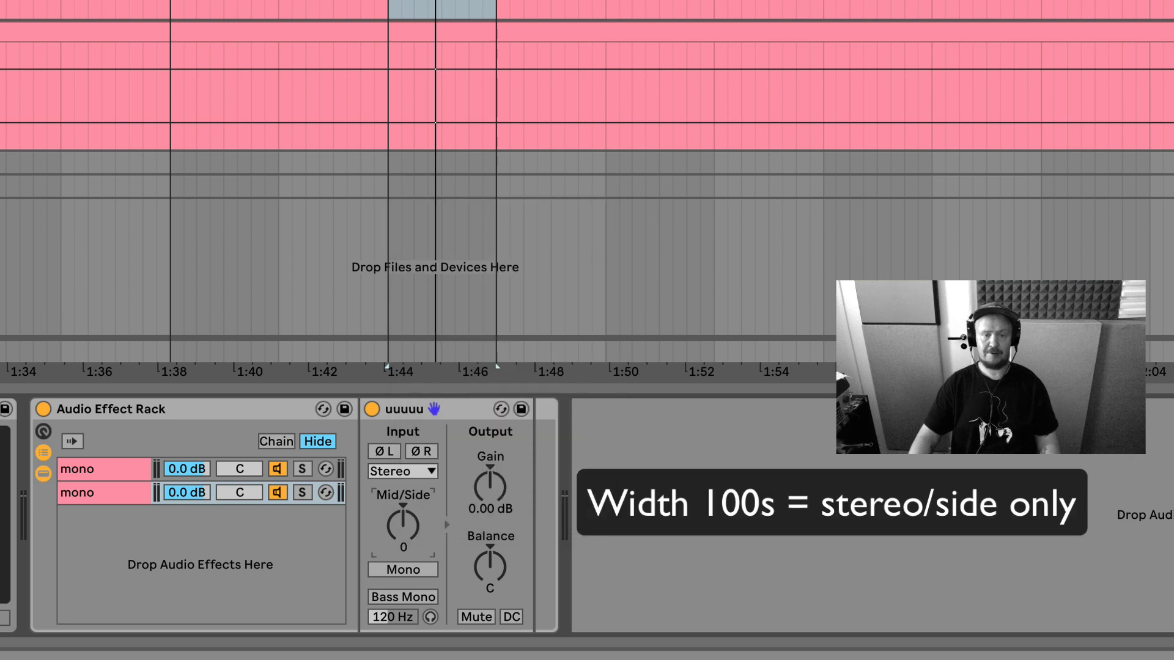
{"action": "left_click_drag", "start_coordinate": [403, 525], "coordinate": [402, 508]}
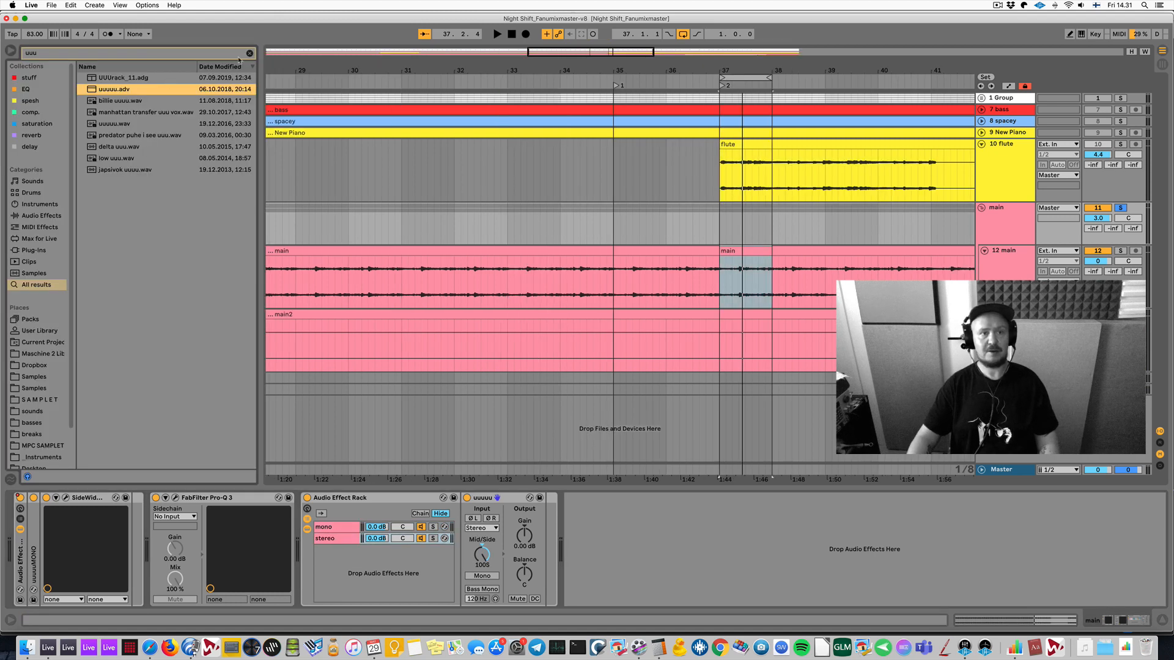
- Add a Compressor to the stereo chain with sidechain Audio From set to 10-flute
{"action": "left_click", "coordinate": [42, 215]}
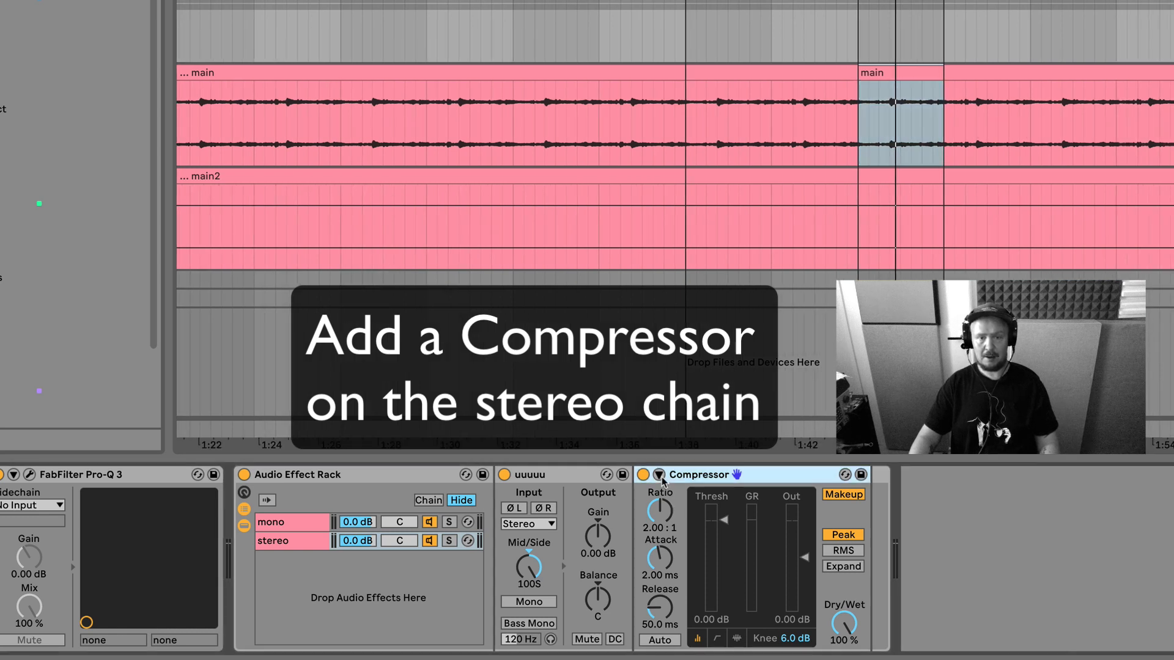
{"action": "left_click", "coordinate": [659, 494]}
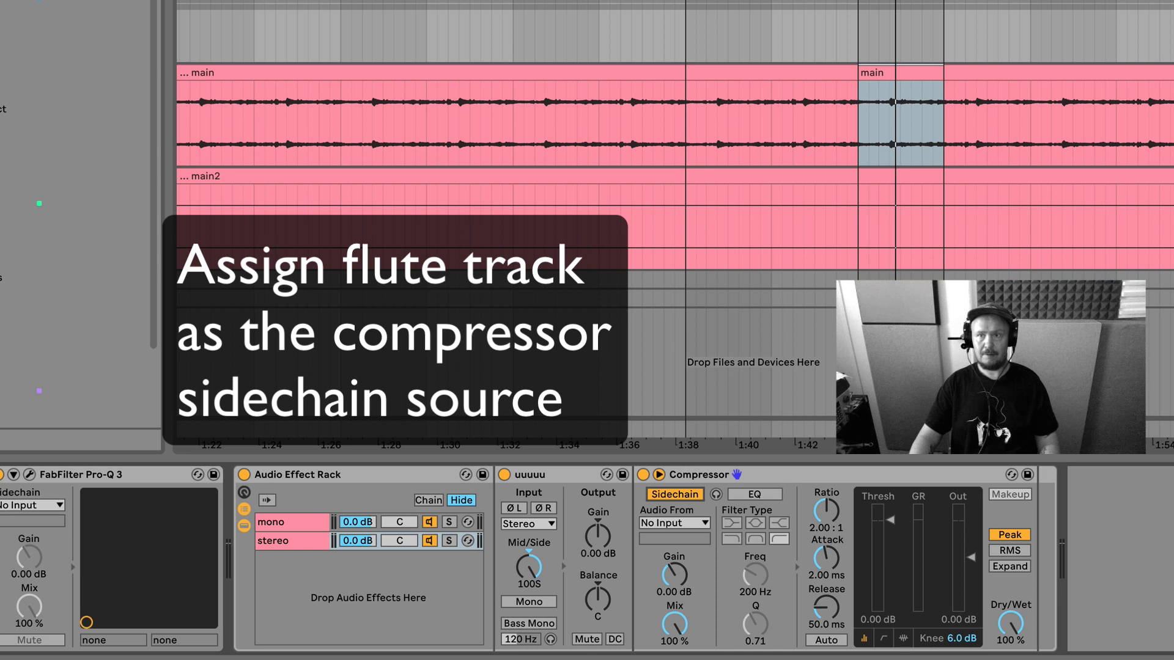
{"action": "left_click", "coordinate": [673, 522]}
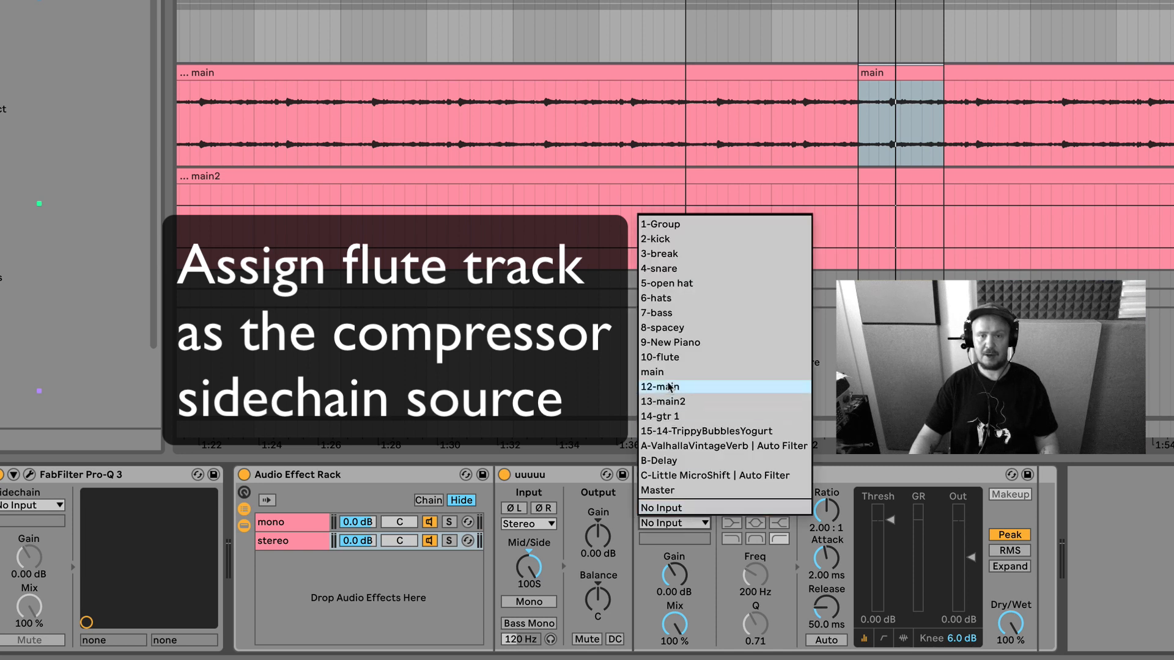
{"action": "left_click", "coordinate": [660, 356]}
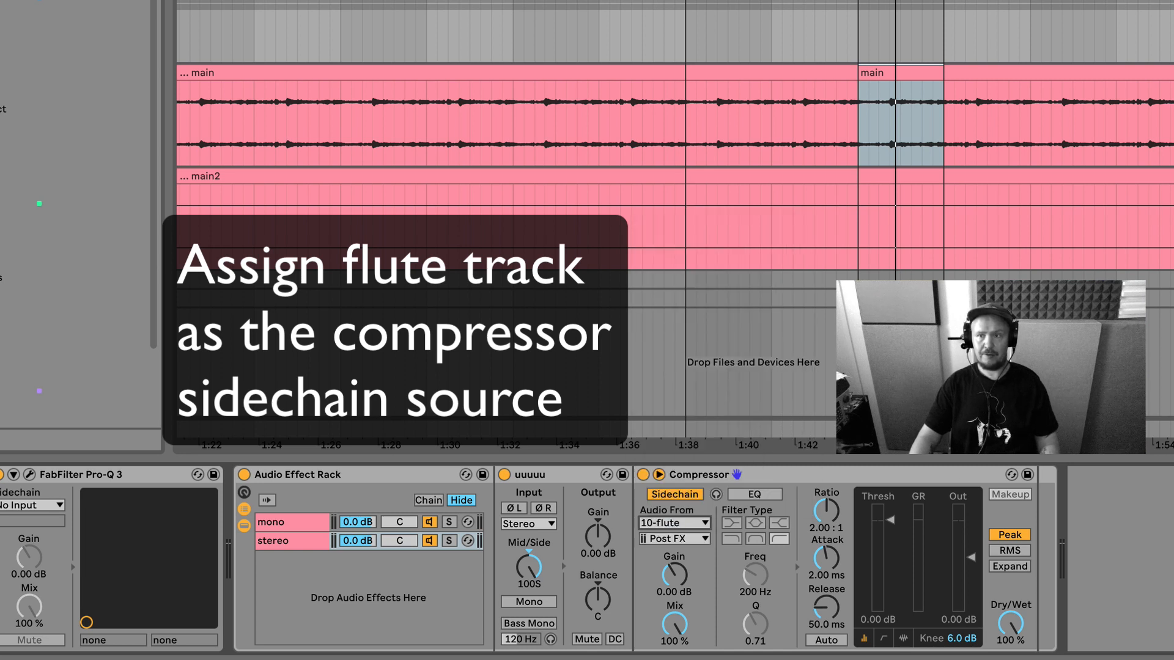